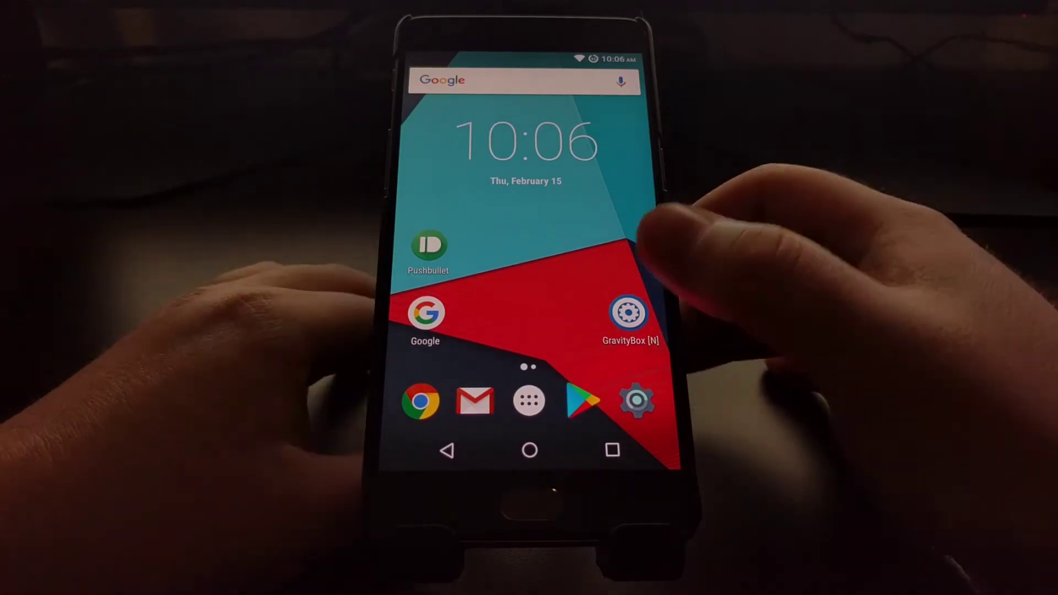
Step: Launch GravityBox from the home screen and enter its Statusbar tweaks list
left_click(625, 313)
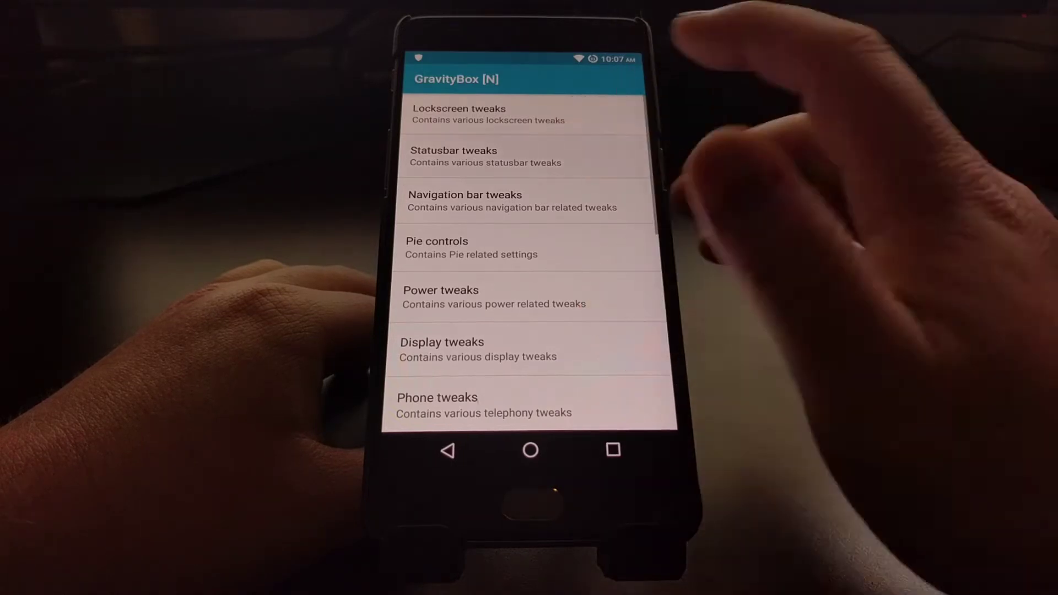
left_click(484, 156)
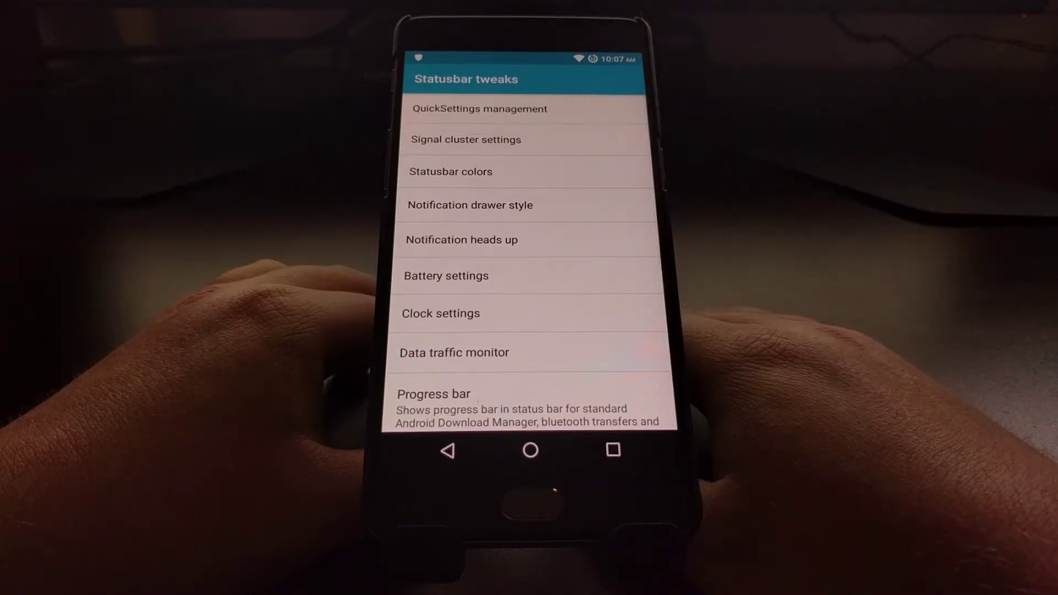